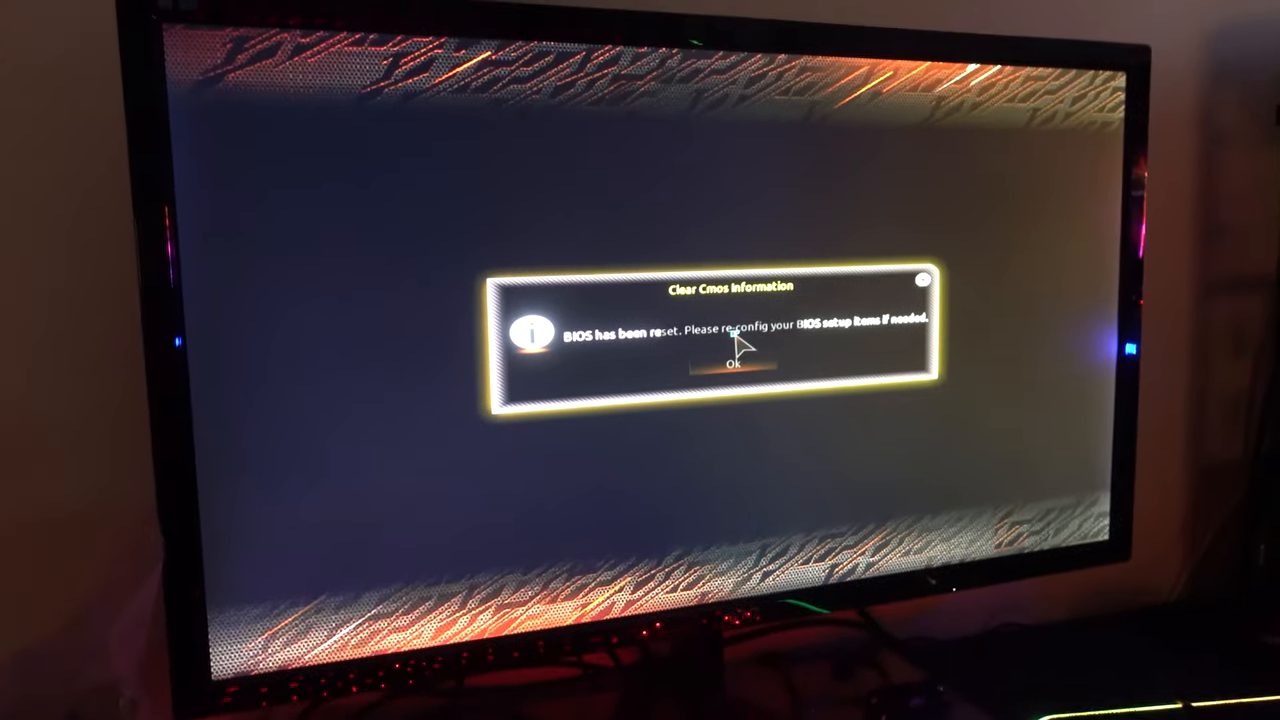
- Dismiss the Clear CMOS notice and confirm a Q-Flash BIOS update from the USB file
{"action": "left_click", "coordinate": [732, 366]}
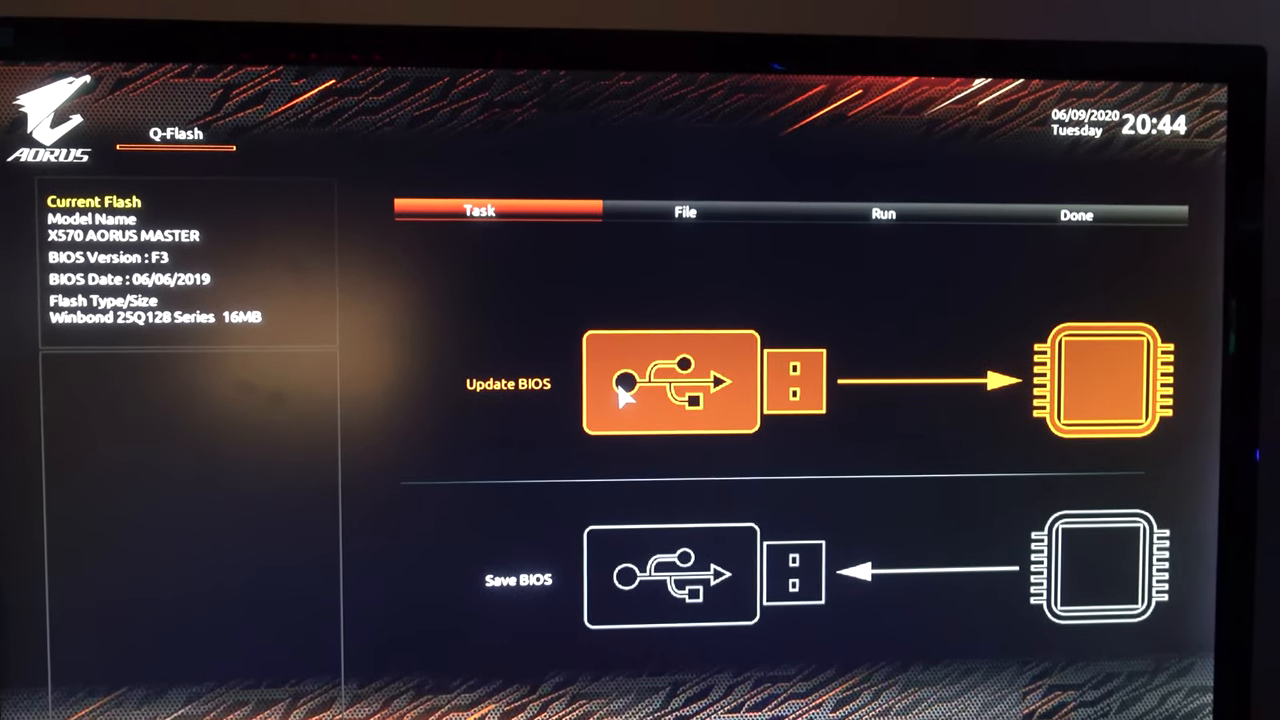
{"action": "left_click", "coordinate": [668, 382]}
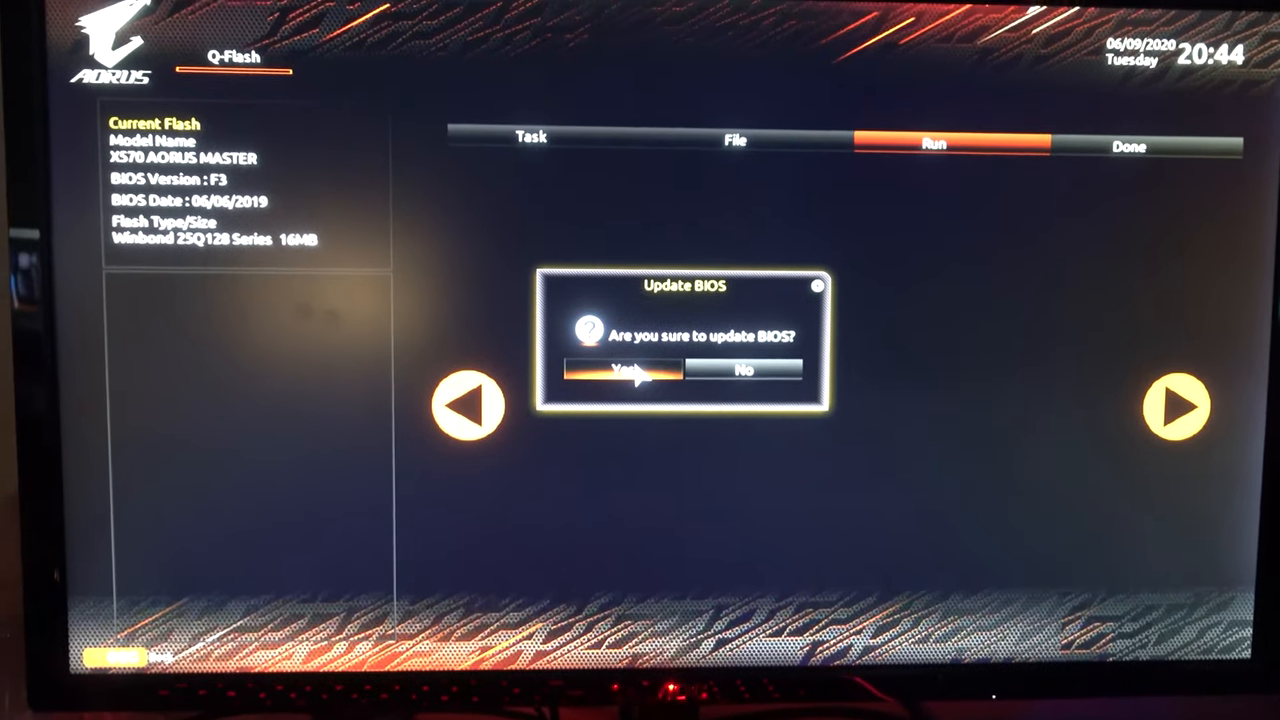
{"action": "left_click", "coordinate": [624, 370]}
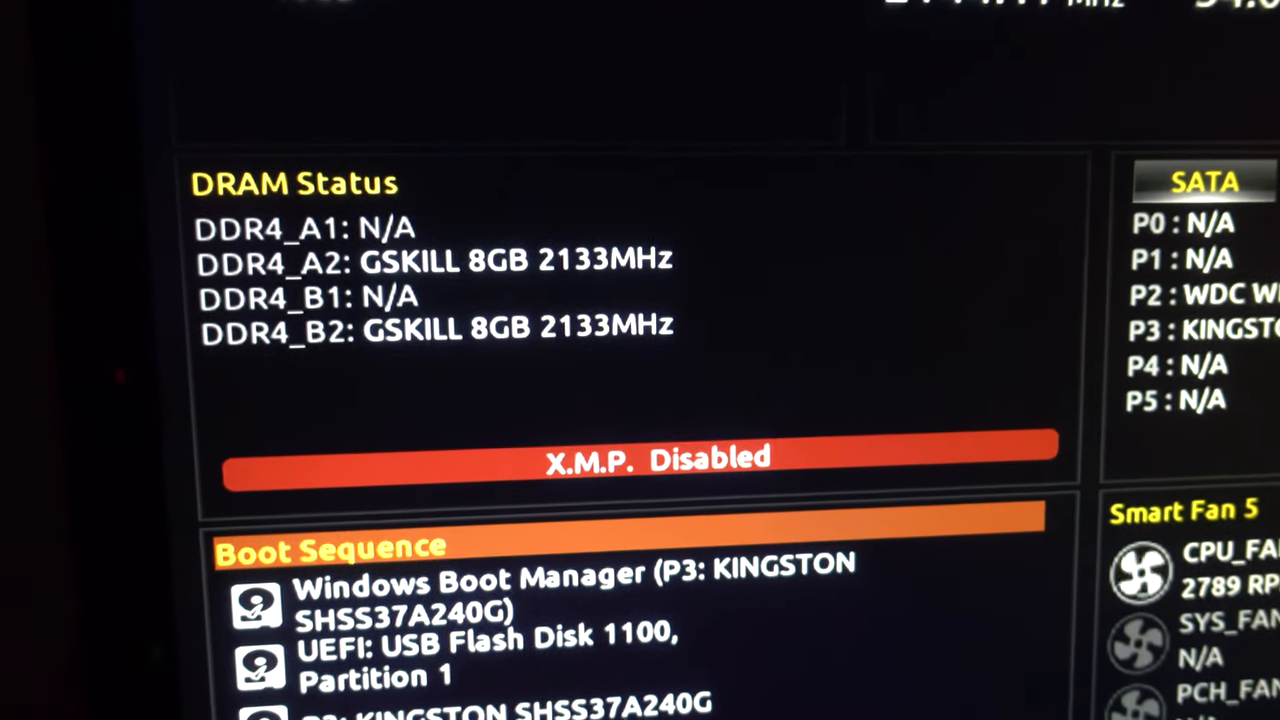
- Enable X.M.P. Profile1 for the memory and save & exit the BIOS
{"action": "left_click", "coordinate": [650, 460]}
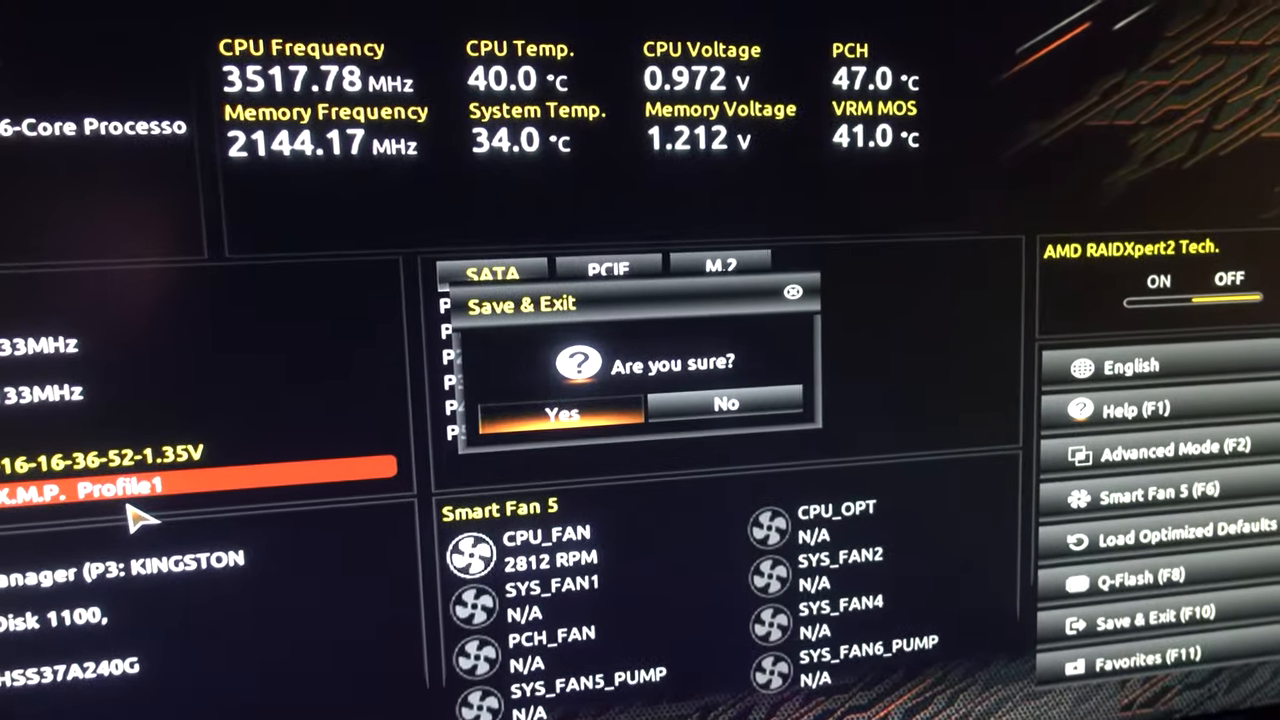
{"action": "left_click", "coordinate": [562, 412]}
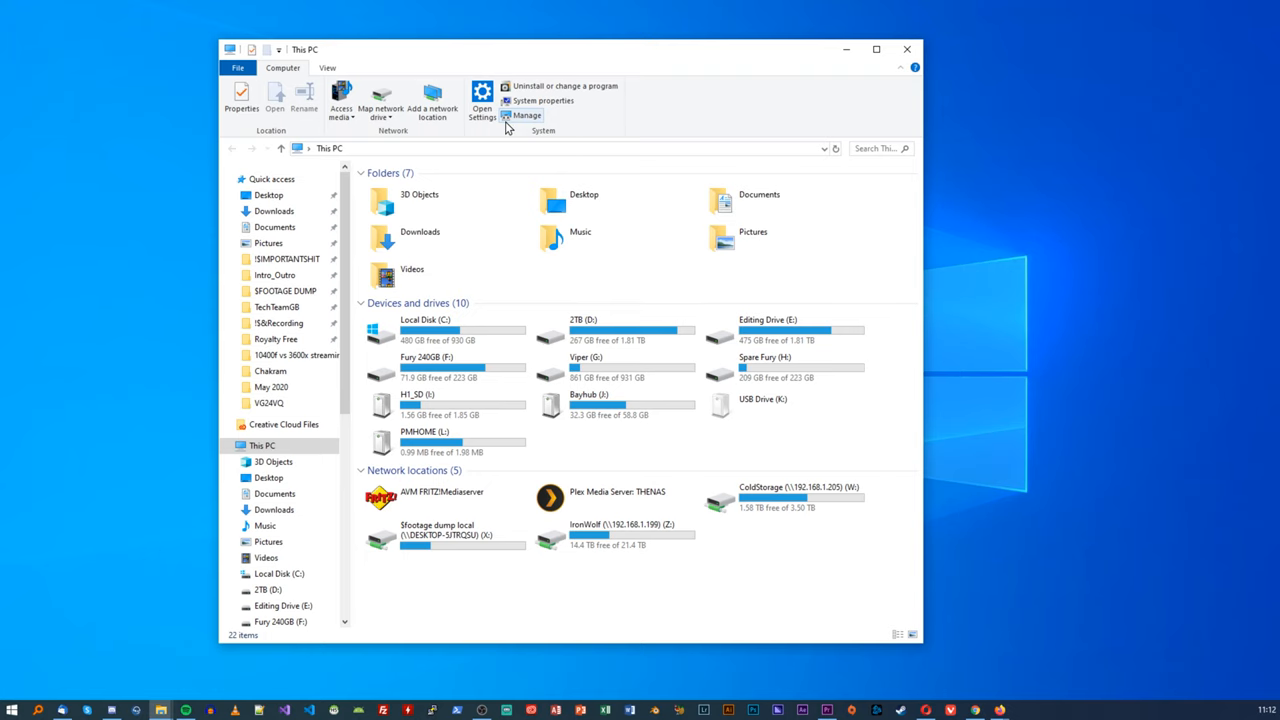
{"action": "mouse_move", "coordinate": [522, 136]}
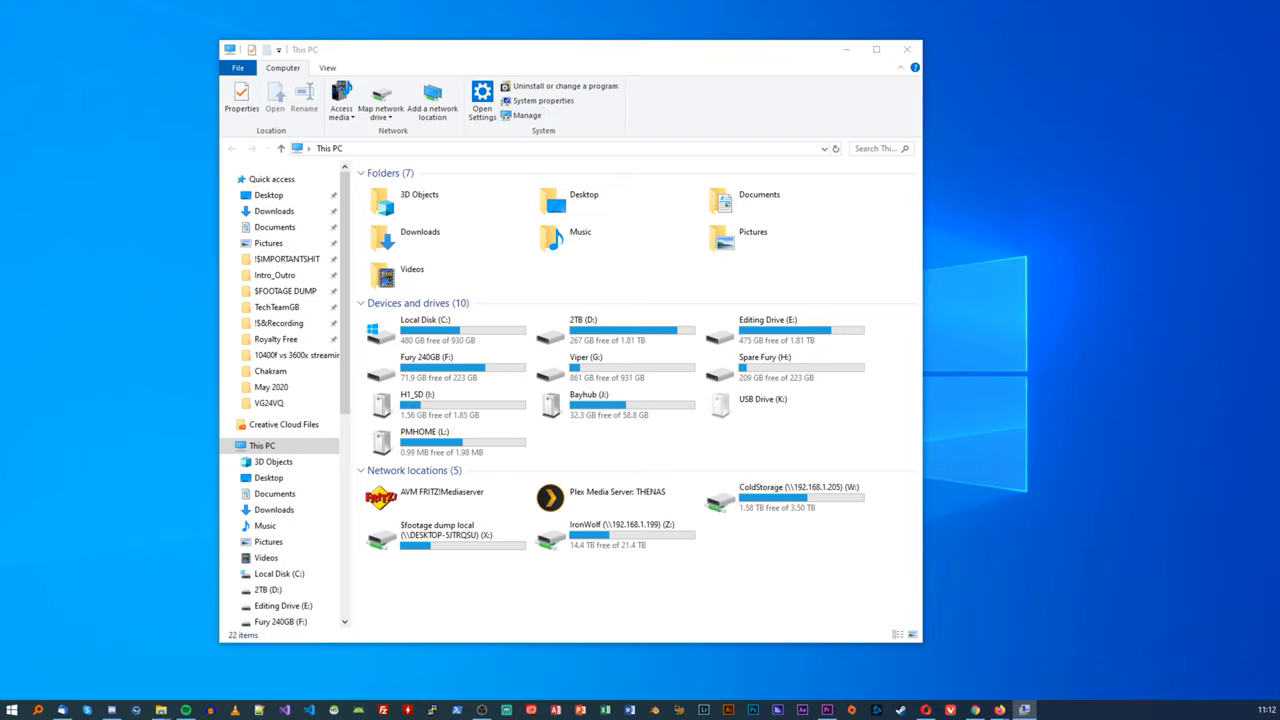
- Reach Disk Management via Computer Management, prompting to initialise the 9314 GB Disk 0
{"action": "left_click", "coordinate": [528, 114]}
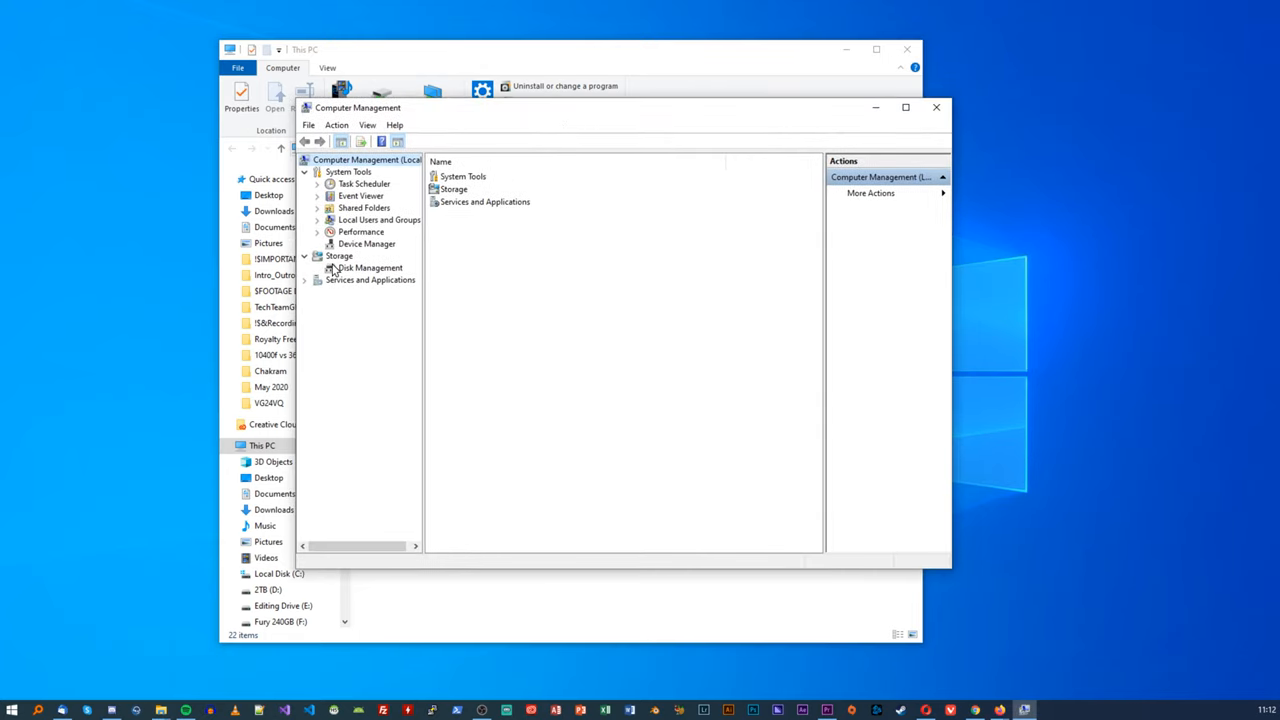
{"action": "left_click", "coordinate": [368, 268]}
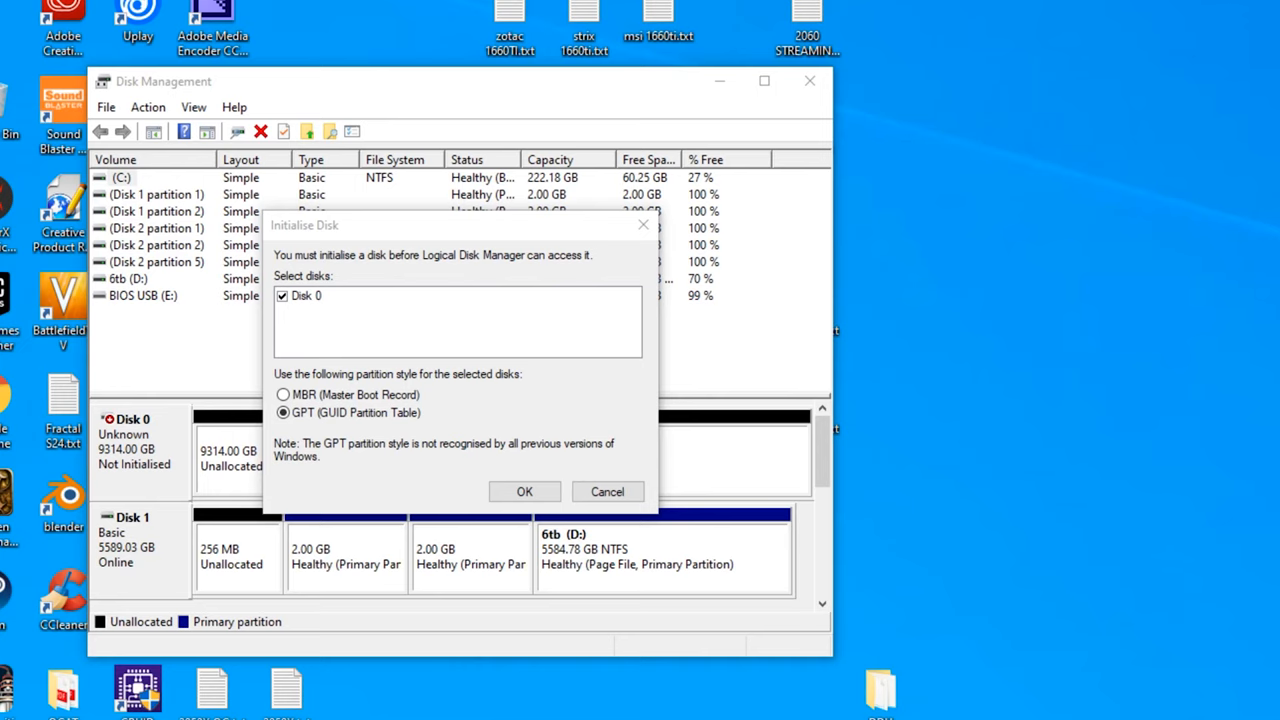
{"action": "mouse_move", "coordinate": [912, 620]}
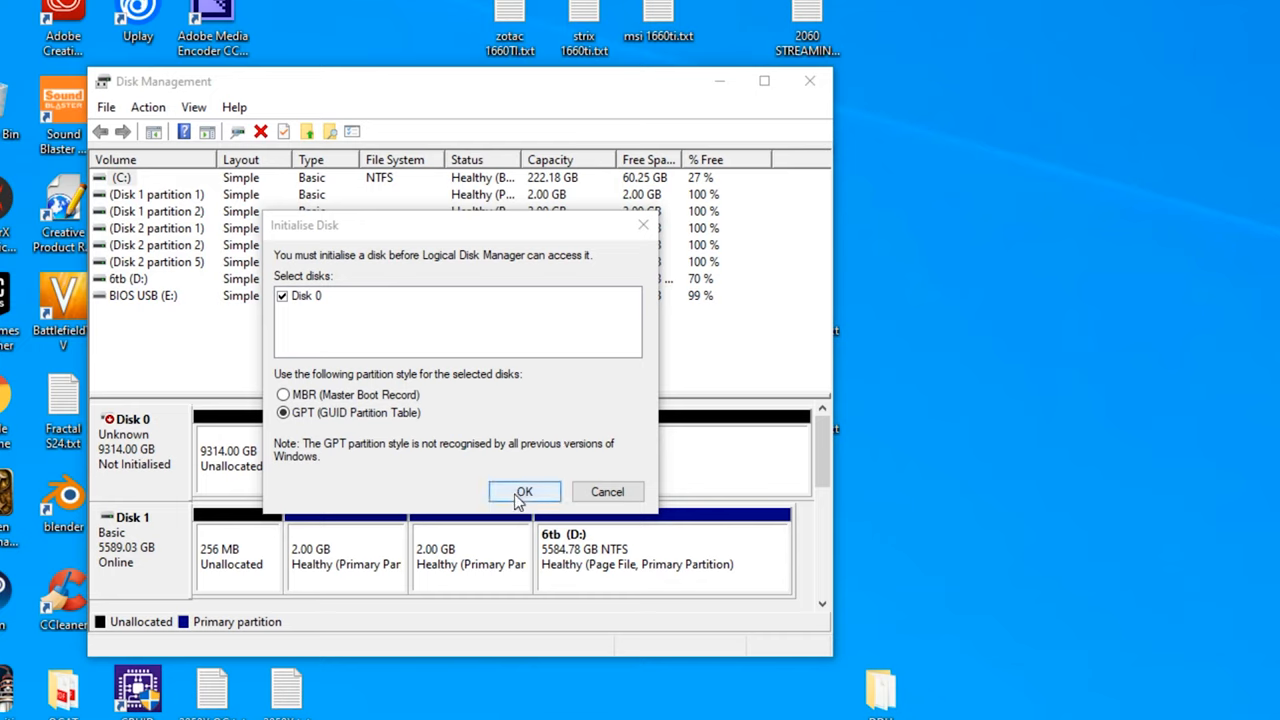
- Initialise Disk 0 as GPT and create a full-size NTFS volume named 'new drive'
{"action": "left_click", "coordinate": [524, 492]}
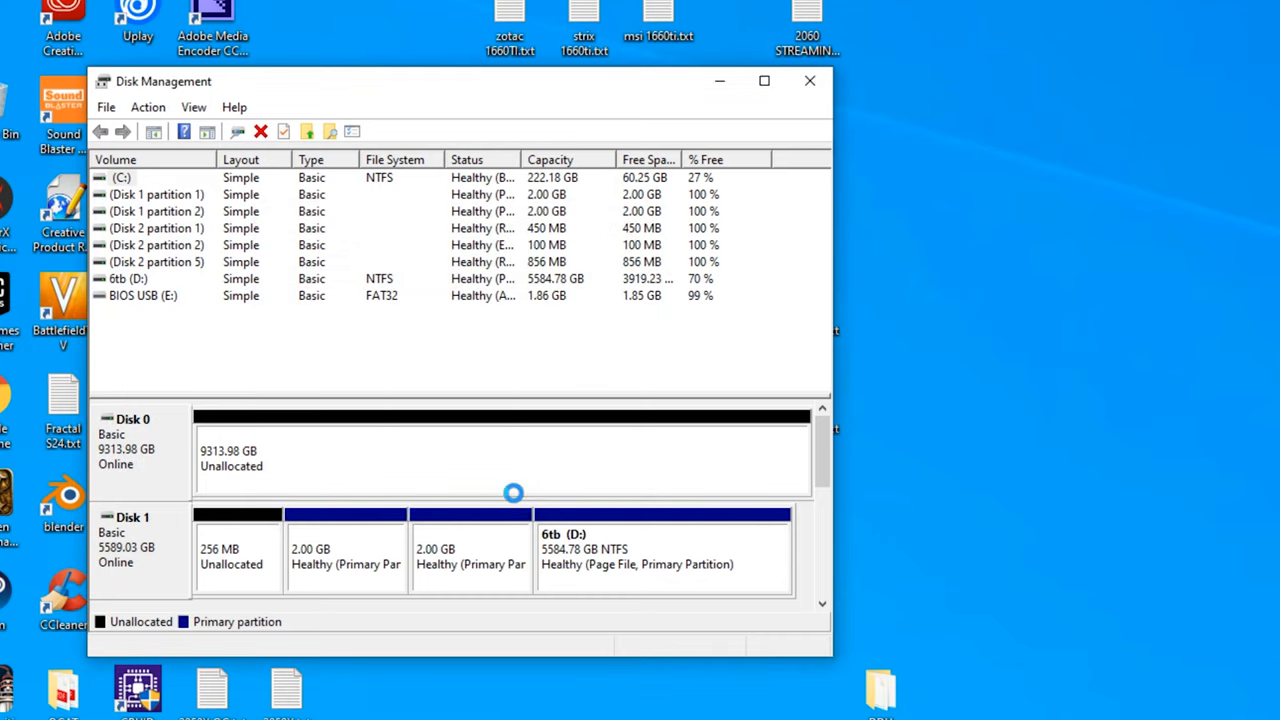
{"action": "left_click", "coordinate": [500, 456]}
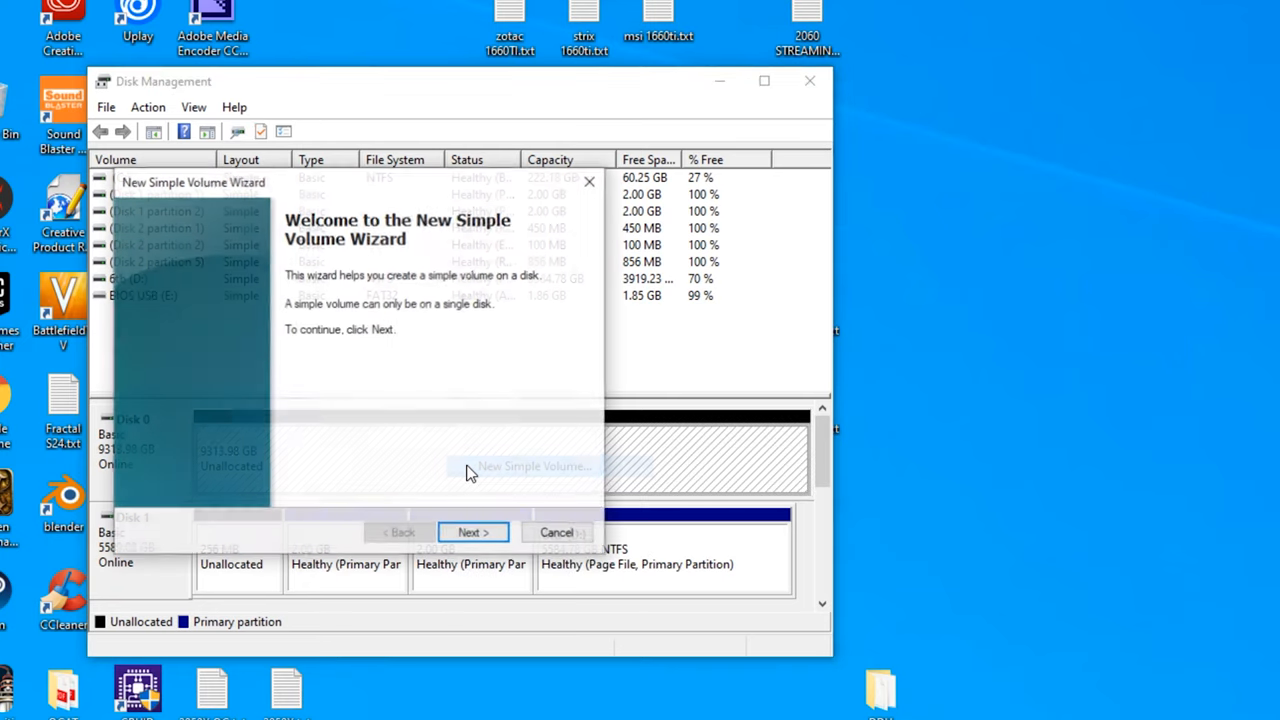
{"action": "left_click", "coordinate": [472, 532]}
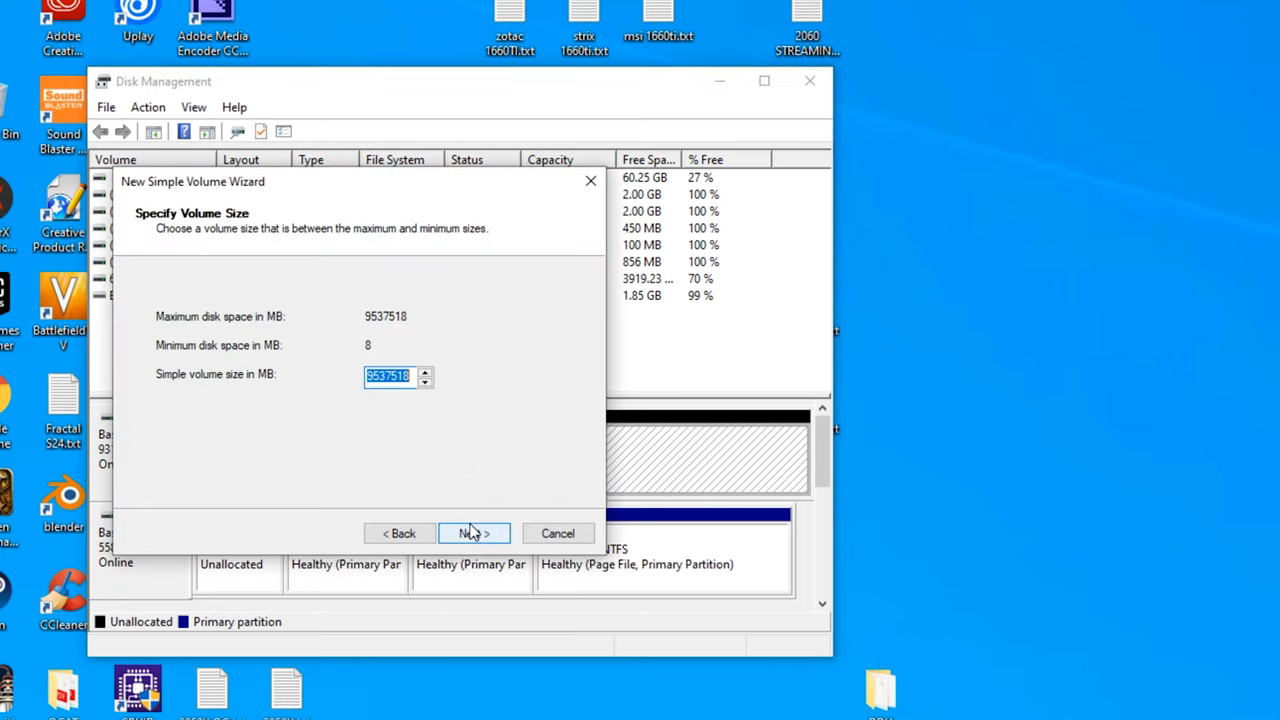
{"action": "left_click", "coordinate": [474, 532]}
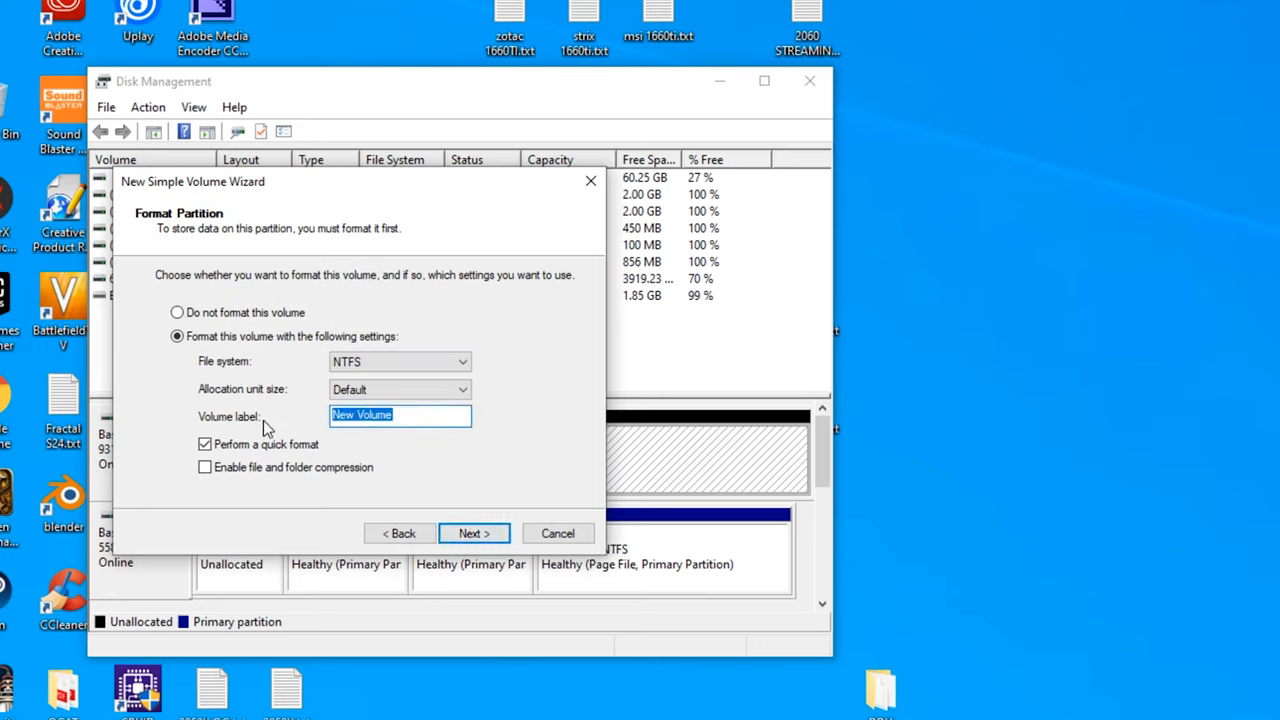
{"action": "type", "text": "new drive"}
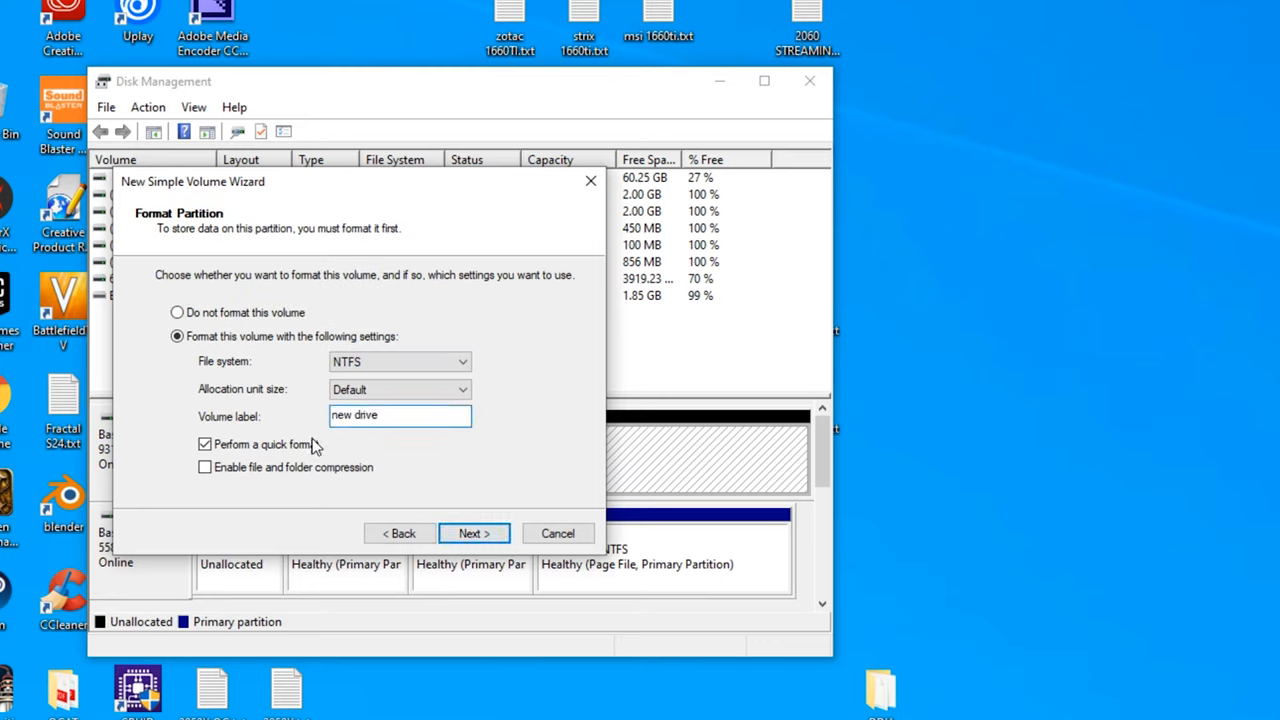
{"action": "left_click", "coordinate": [474, 532]}
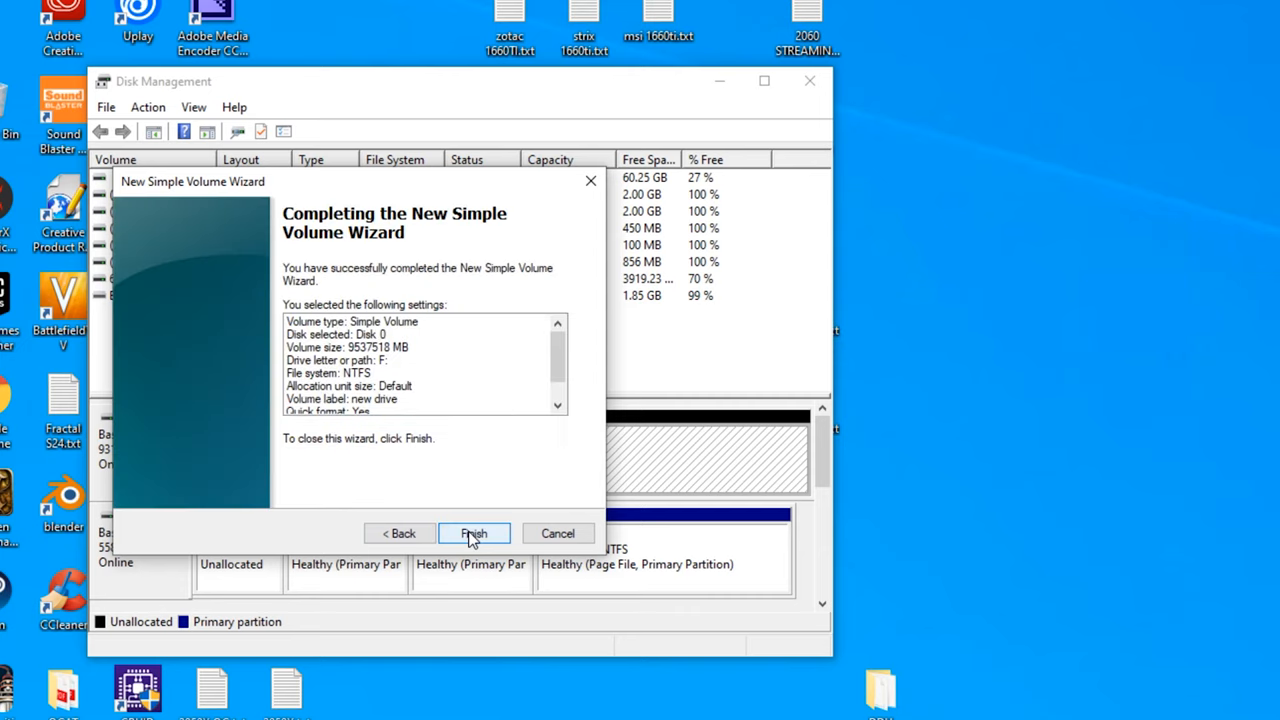
{"action": "left_click", "coordinate": [472, 532]}
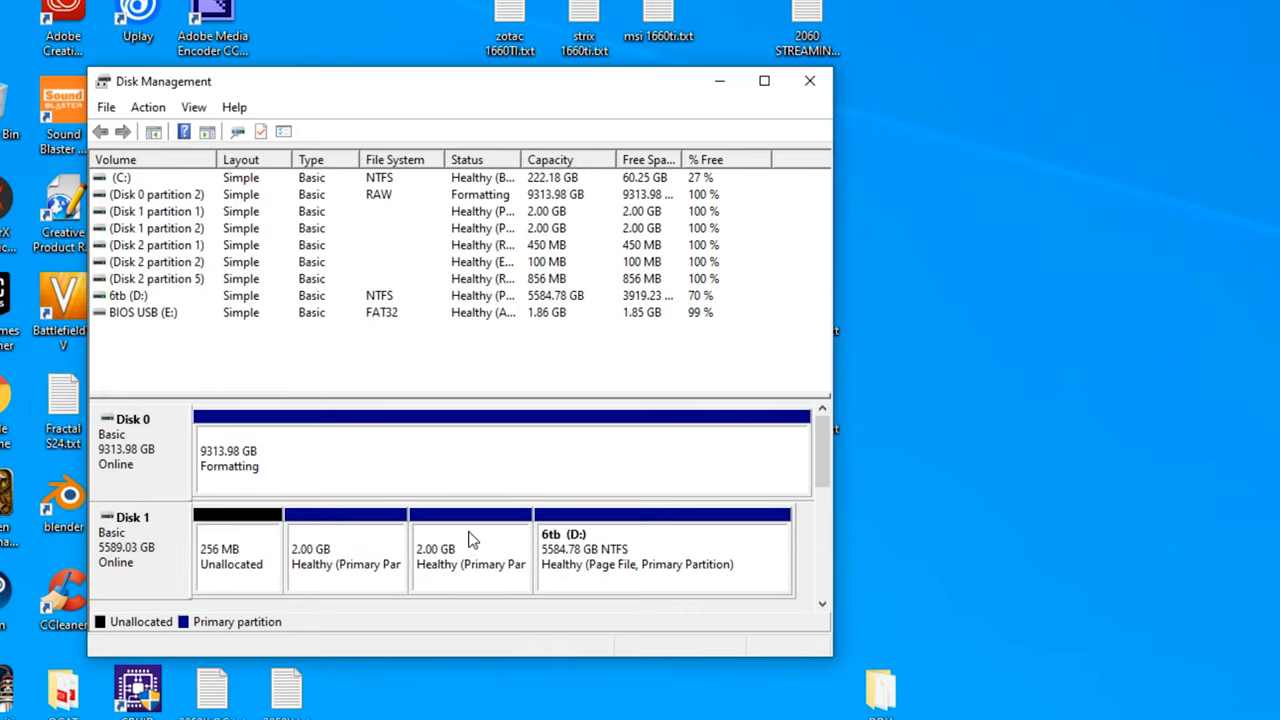
{"action": "mouse_move", "coordinate": [438, 510]}
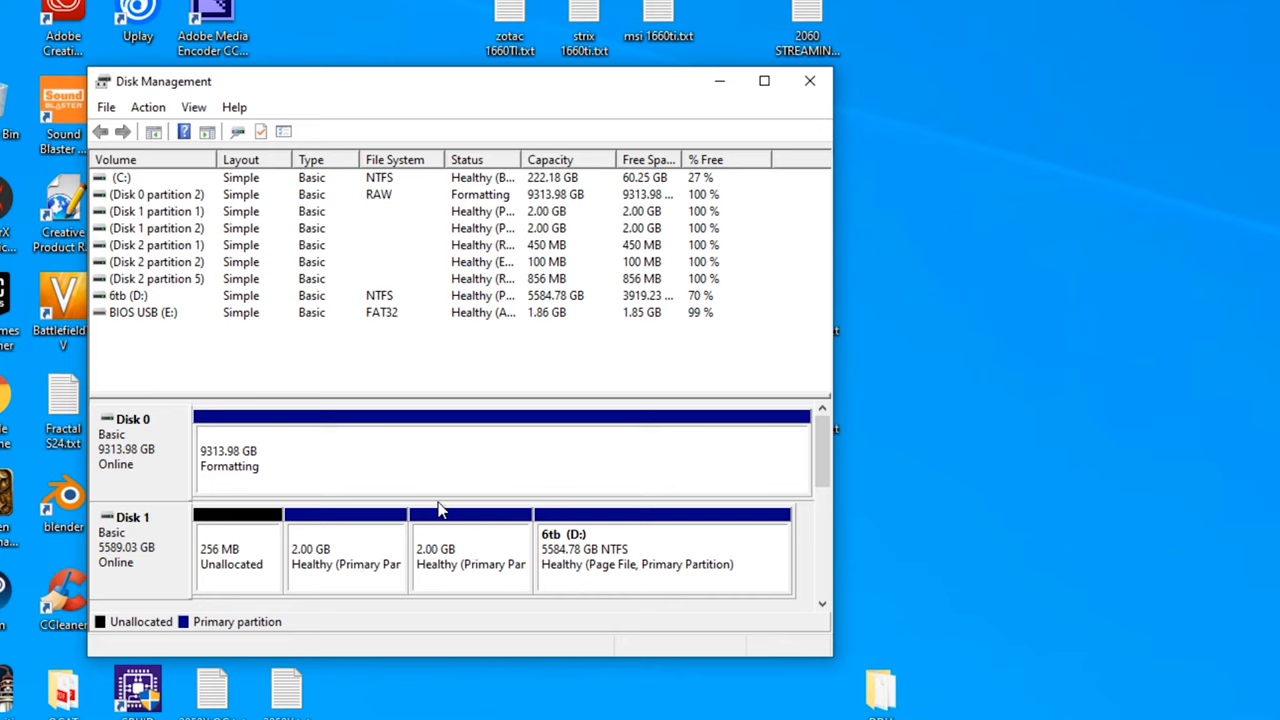
- View the empty contents of the new drive (F:) in File Explorer
{"action": "right_click", "coordinate": [400, 450]}
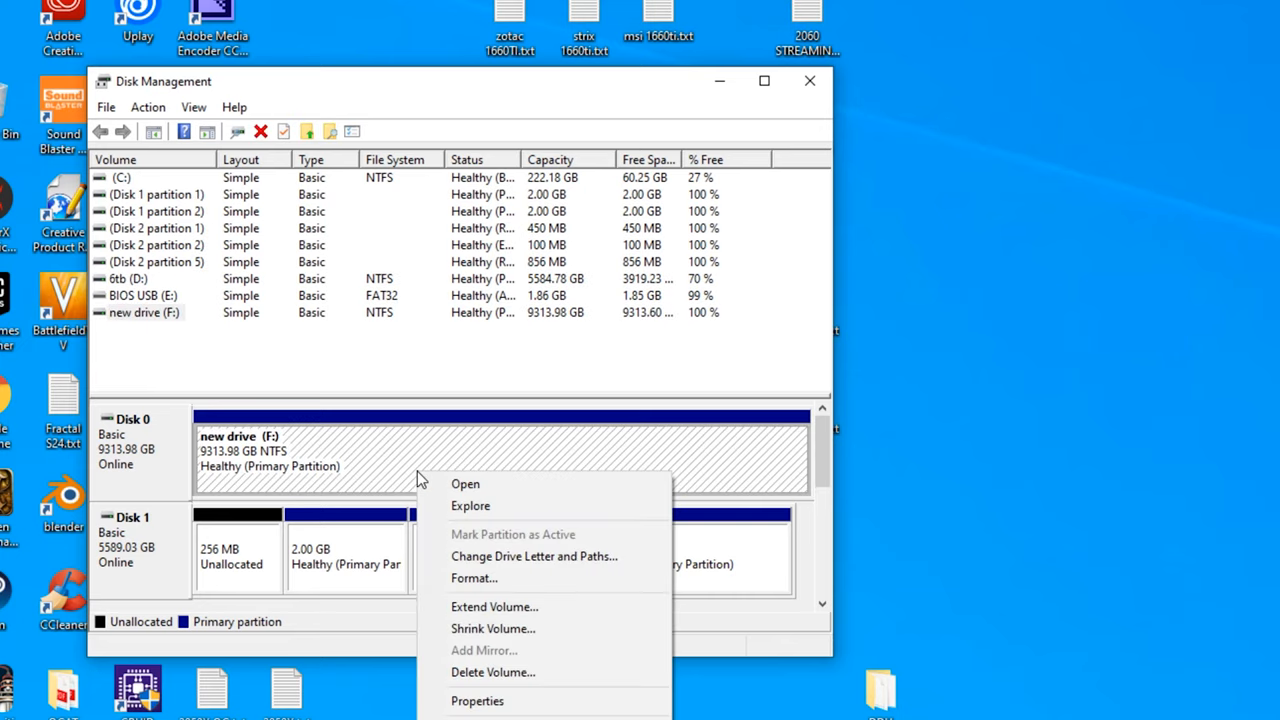
{"action": "mouse_move", "coordinate": [464, 486]}
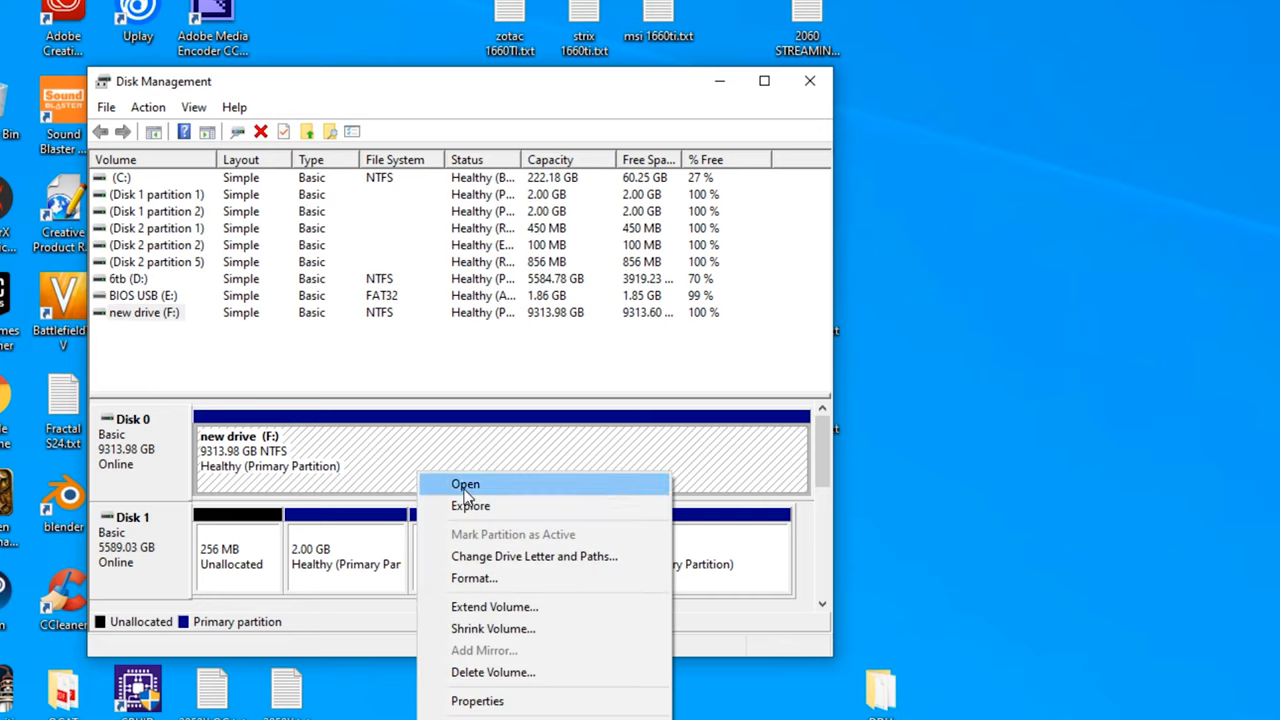
{"action": "left_click", "coordinate": [464, 484]}
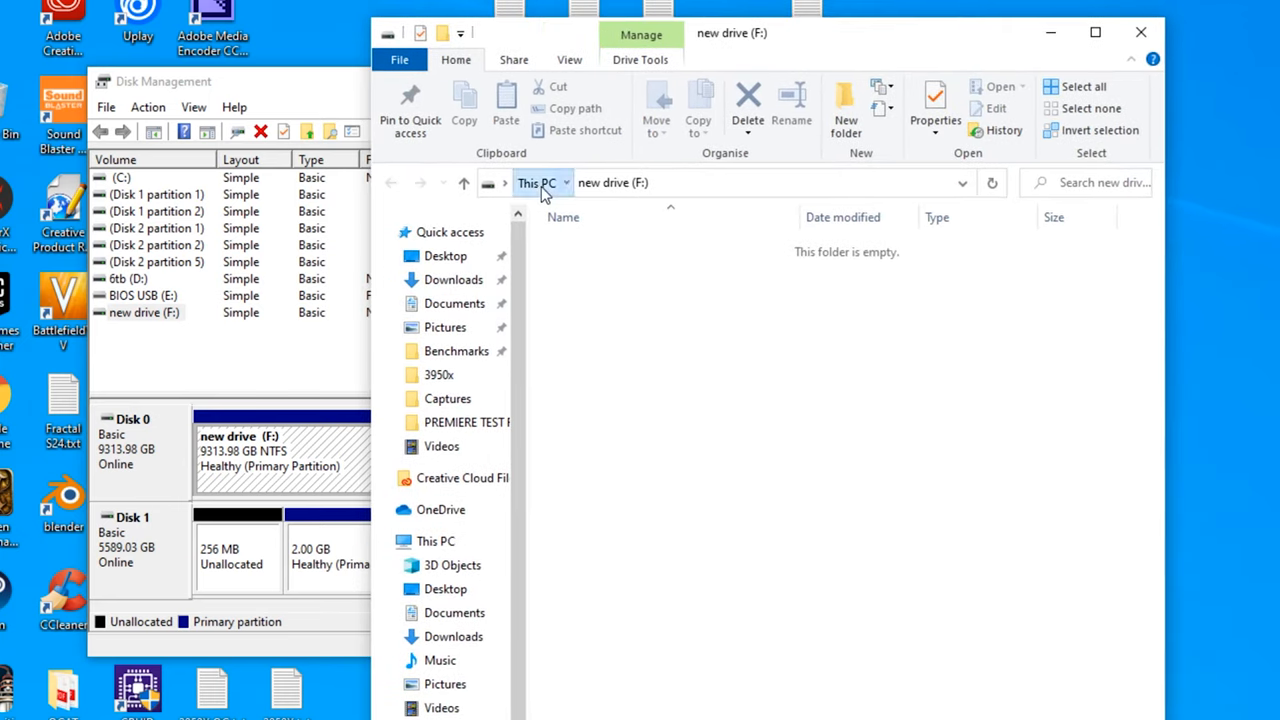
- Return to This PC, where new drive (F:) lists 9.09 TB free
{"action": "left_click", "coordinate": [536, 182]}
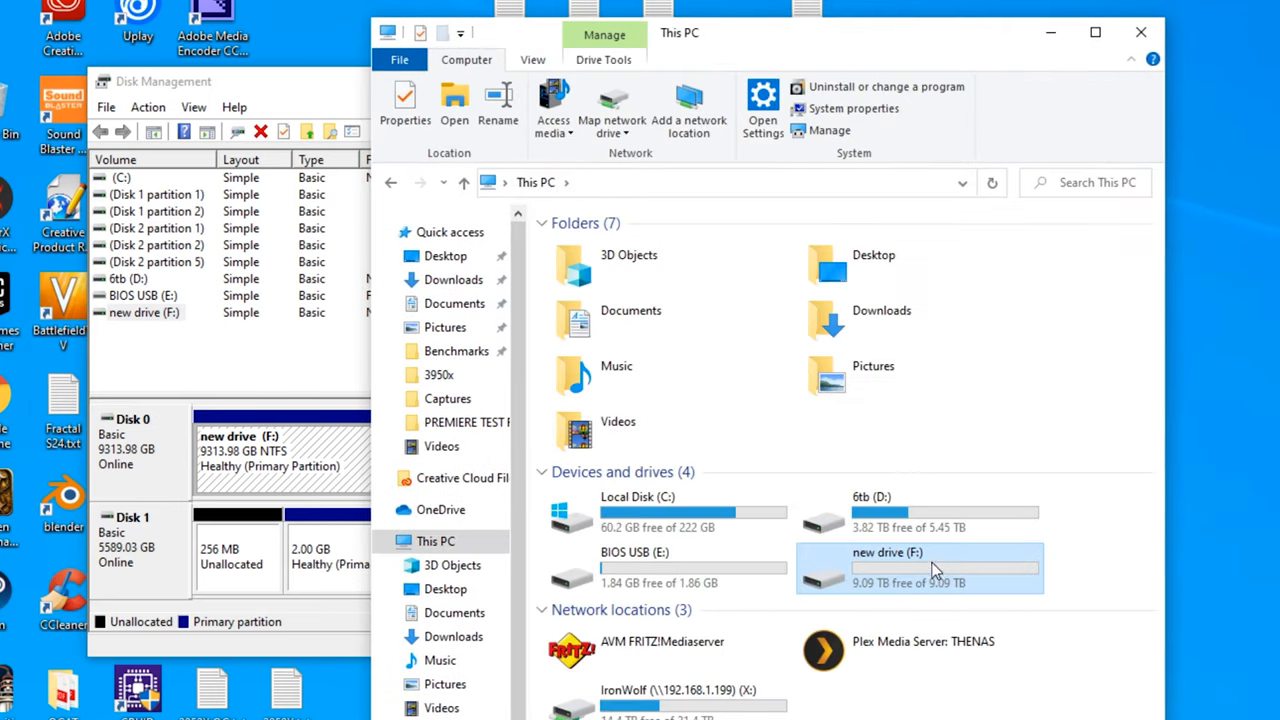
{"action": "mouse_move", "coordinate": [904, 584]}
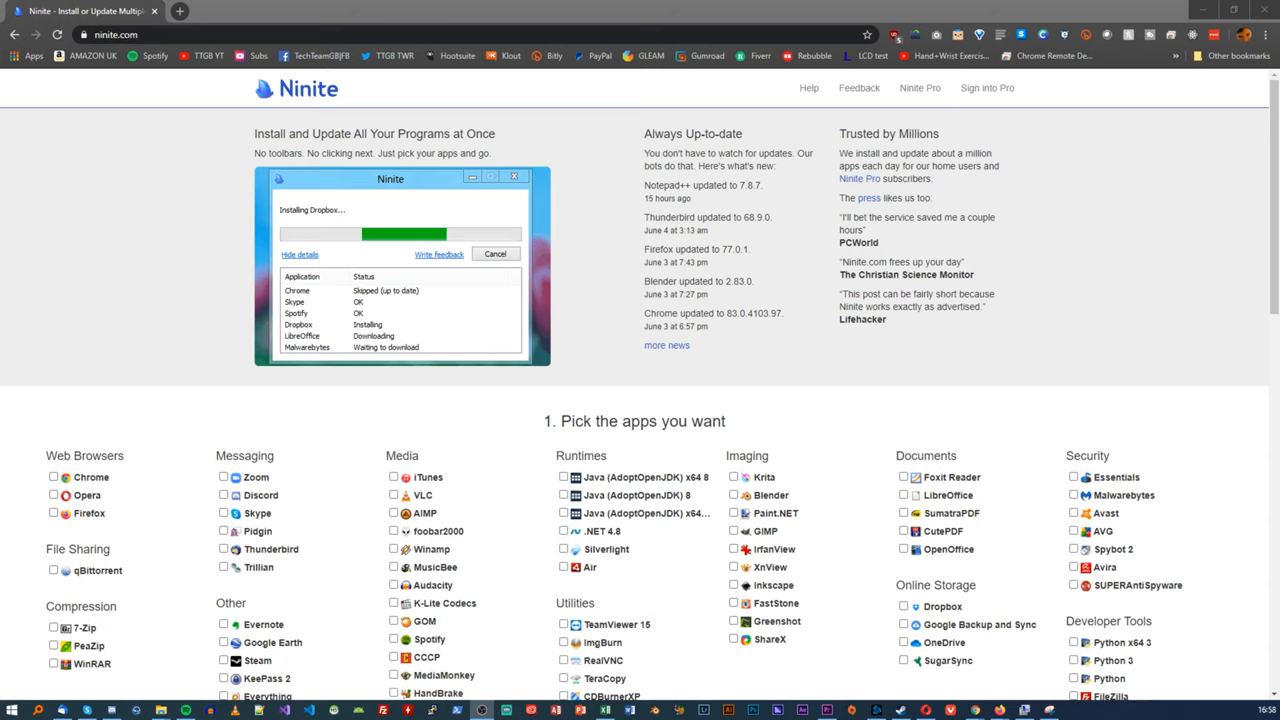
- Tick the wanted Ninite apps including Chrome, Firefox, Discord, Steam, VLC and imaging tools
{"action": "left_click", "coordinate": [54, 476]}
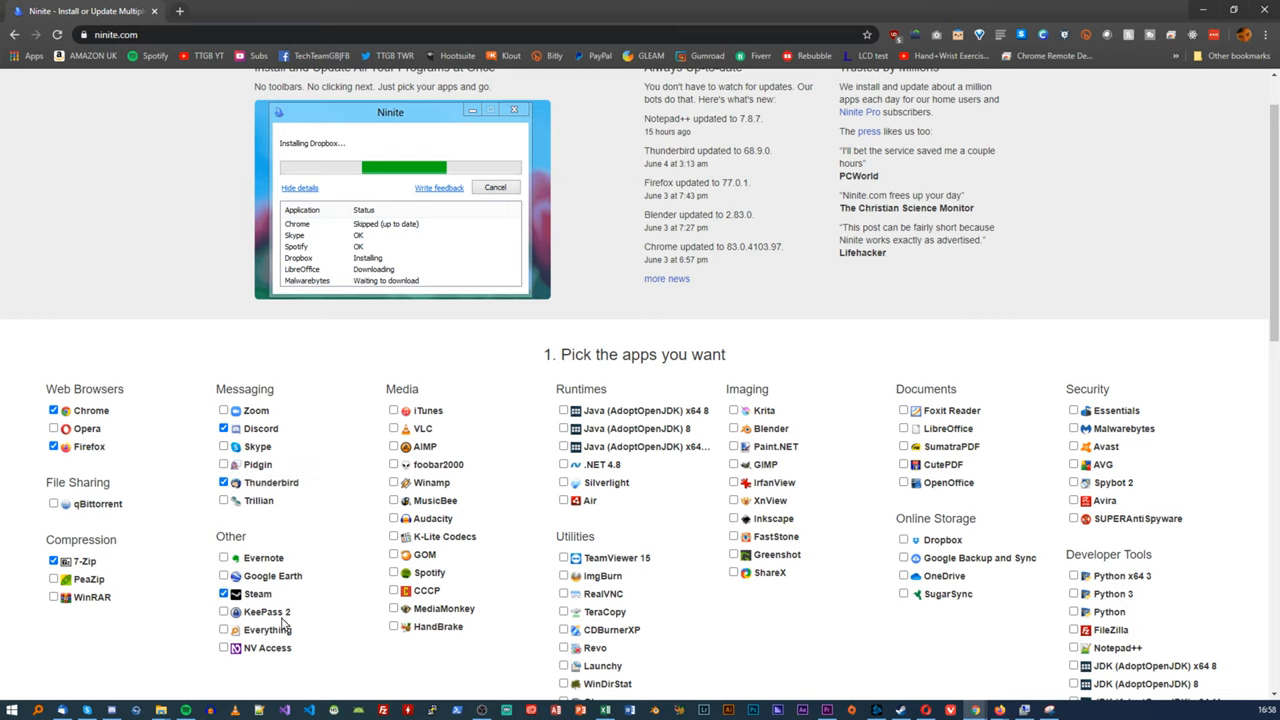
{"action": "left_click", "coordinate": [392, 428]}
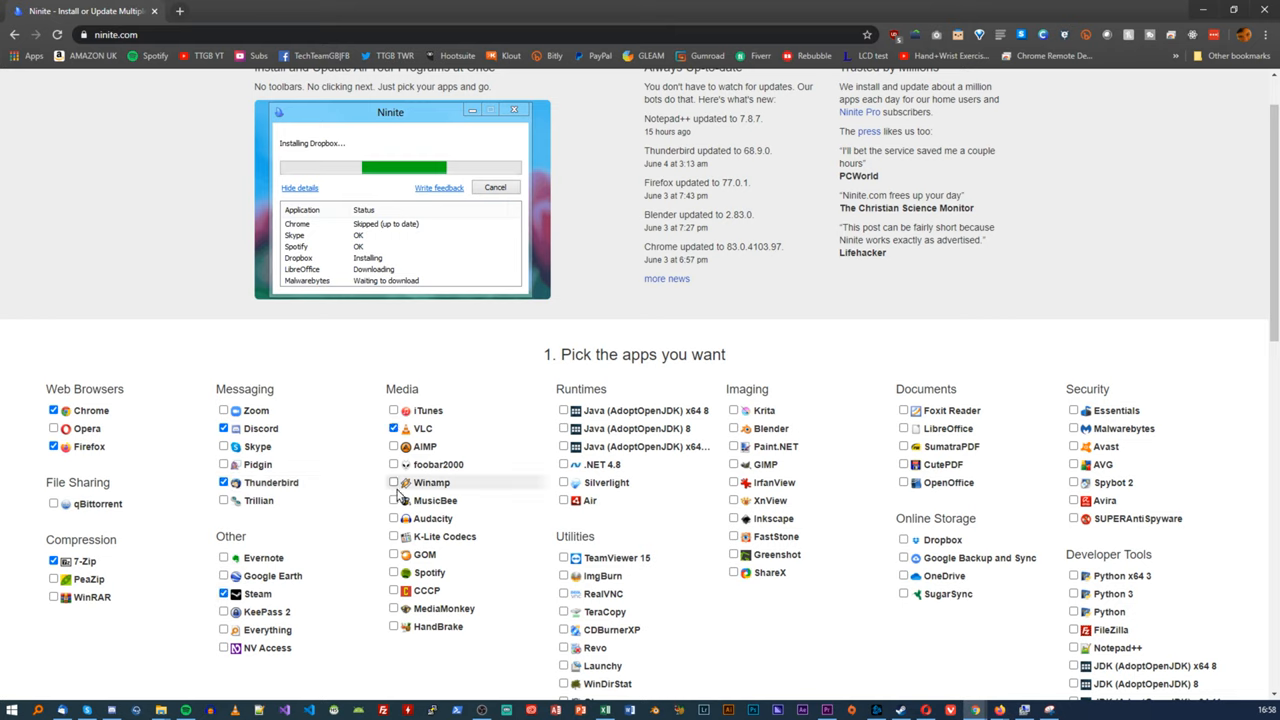
{"action": "left_click", "coordinate": [392, 572]}
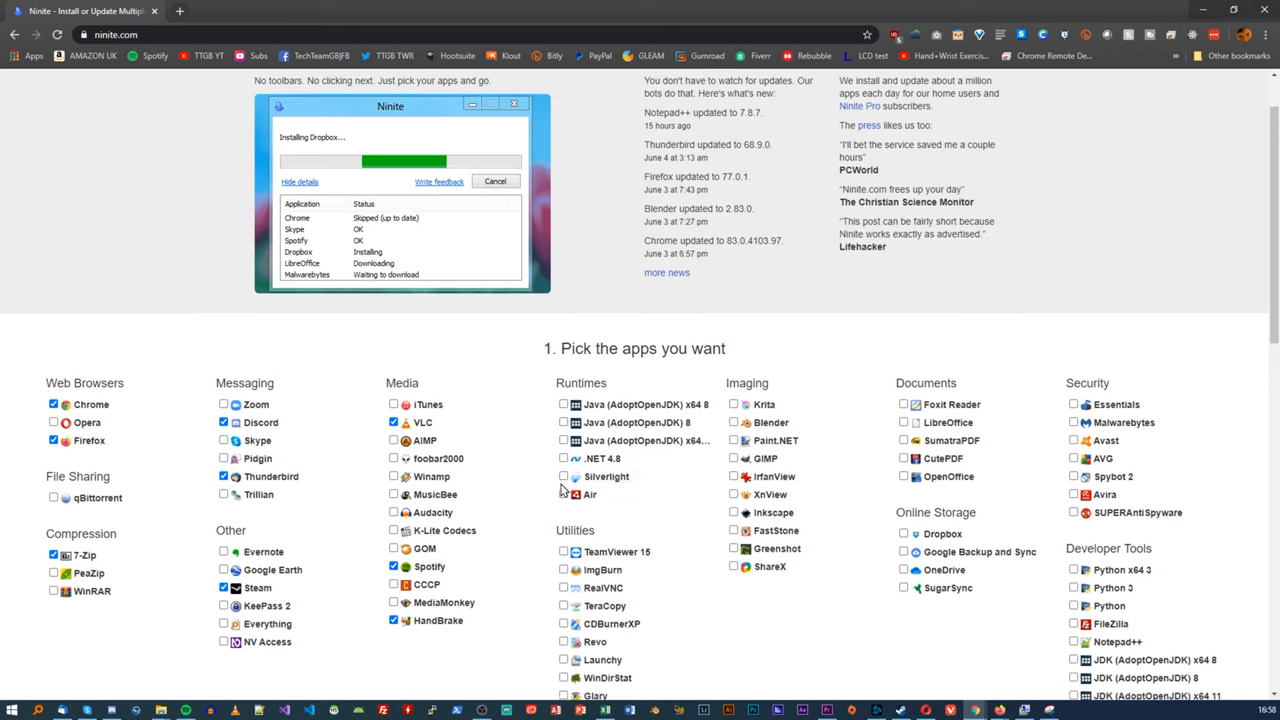
{"action": "scroll", "scroll_direction": "down", "scroll_amount": 3}
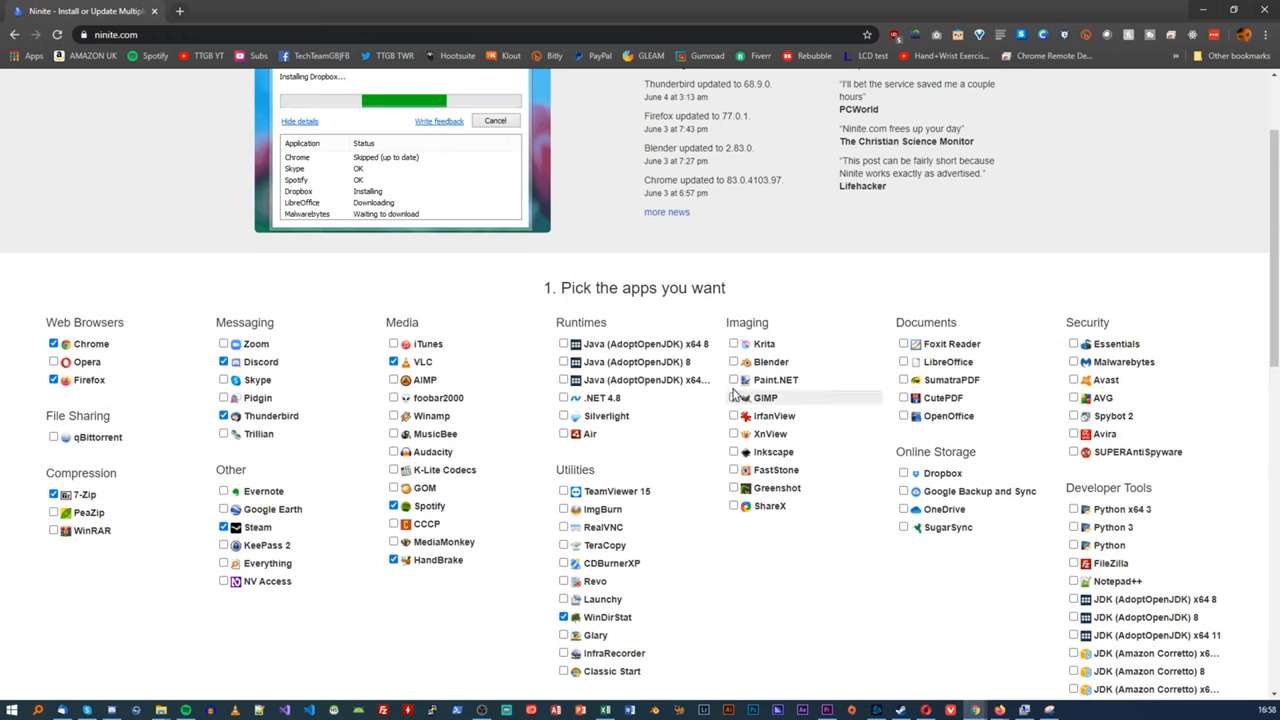
{"action": "left_click", "coordinate": [734, 360]}
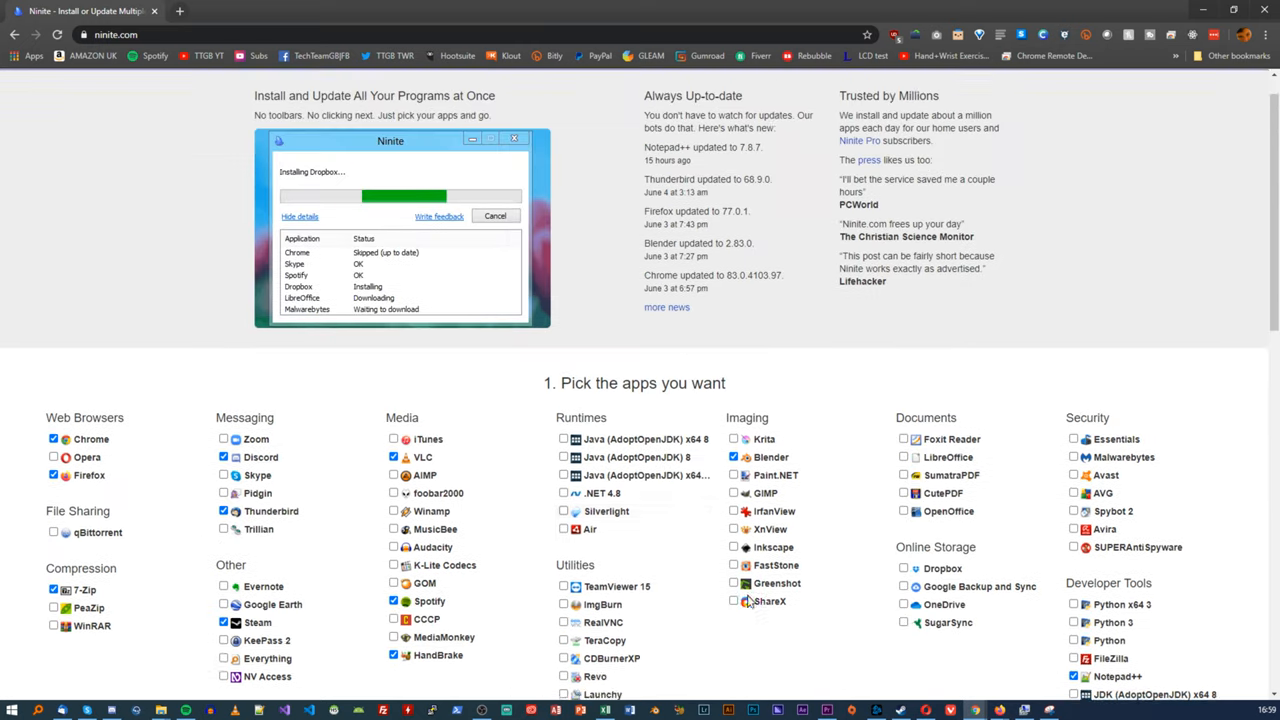
- Download the custom Ninite installer with Get Your Ninite
{"action": "scroll", "scroll_direction": "down", "scroll_amount": 3}
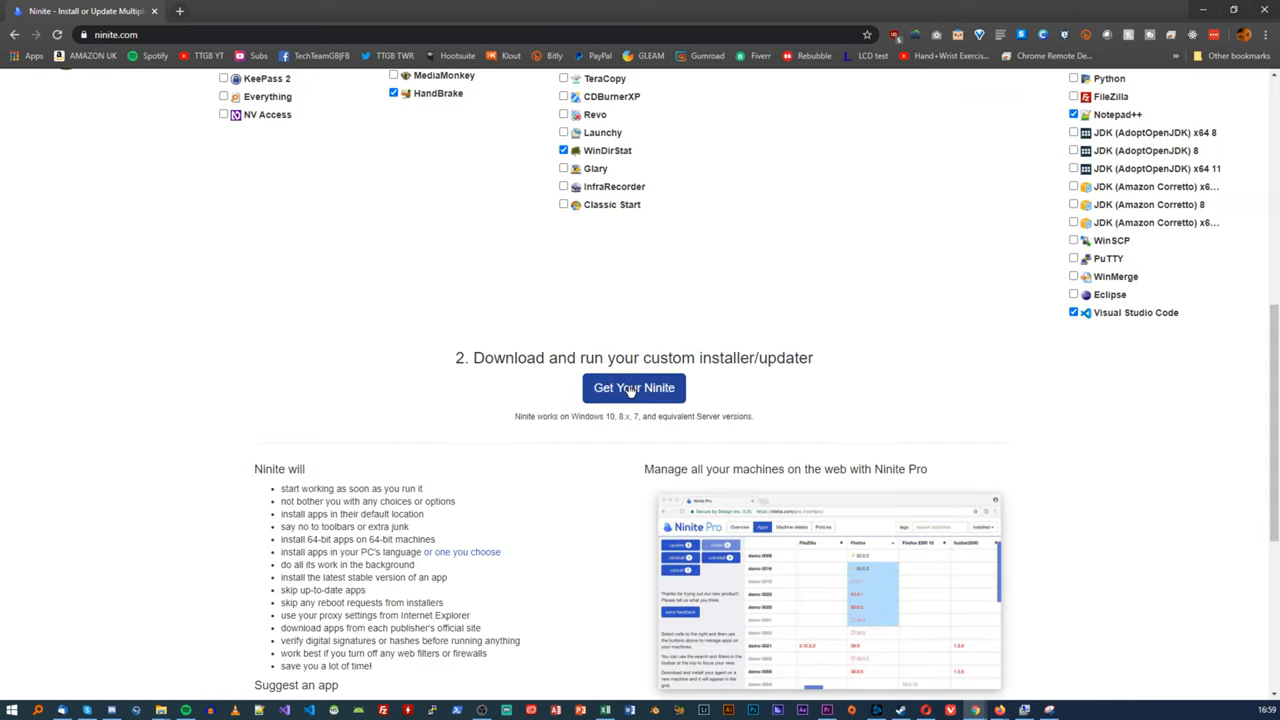
{"action": "left_click", "coordinate": [632, 388]}
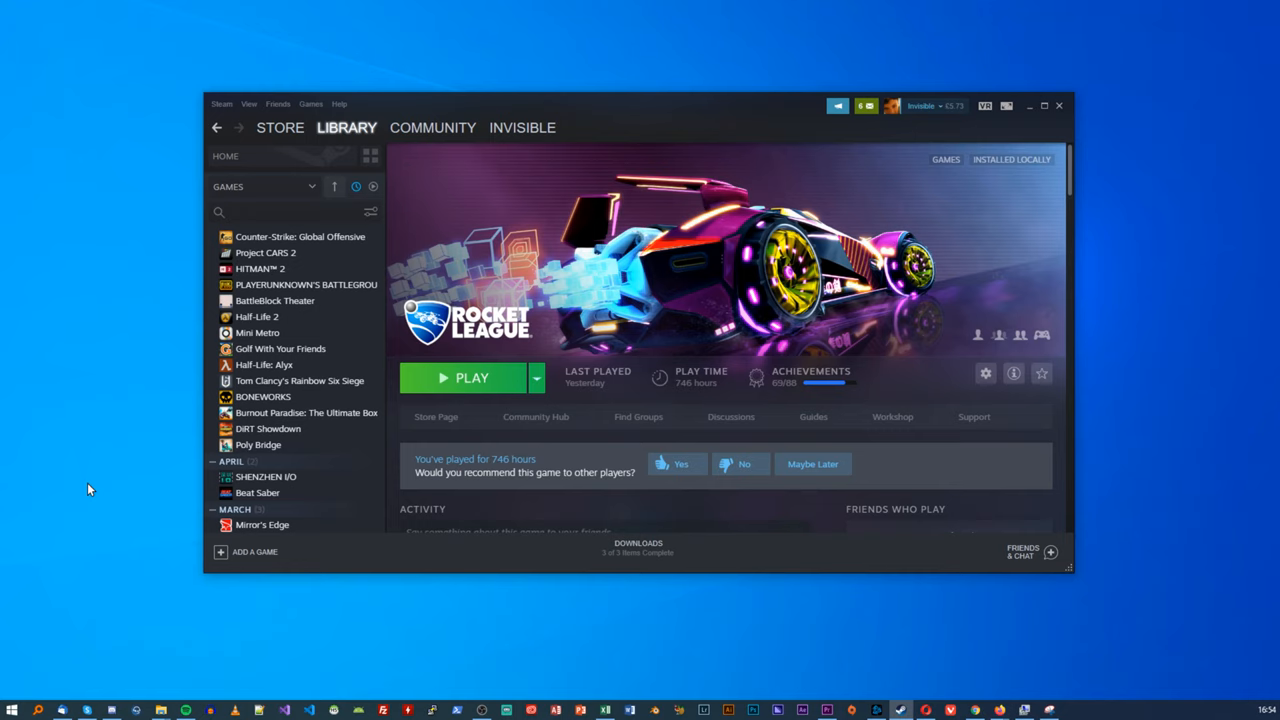
- View Steam's library folders (C: and default D:\SteamLibrary), starting then cancelling Add Library Folder
{"action": "left_click", "coordinate": [220, 104]}
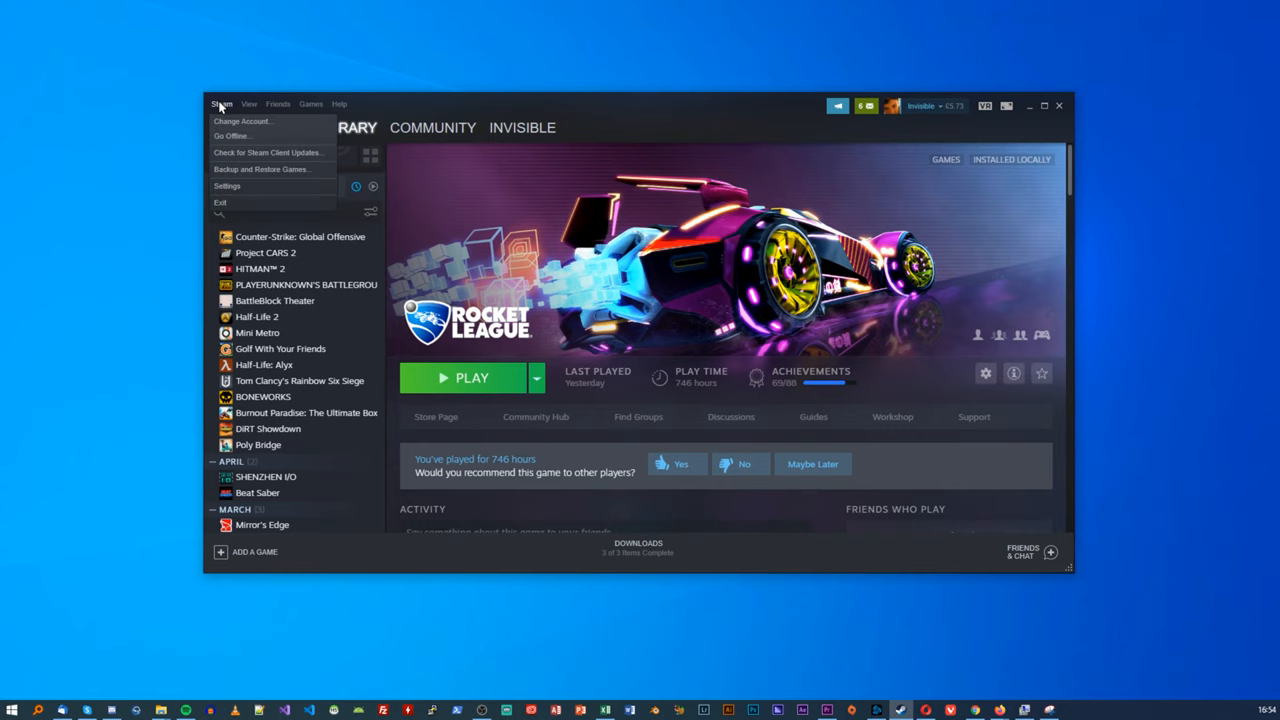
{"action": "left_click", "coordinate": [228, 186]}
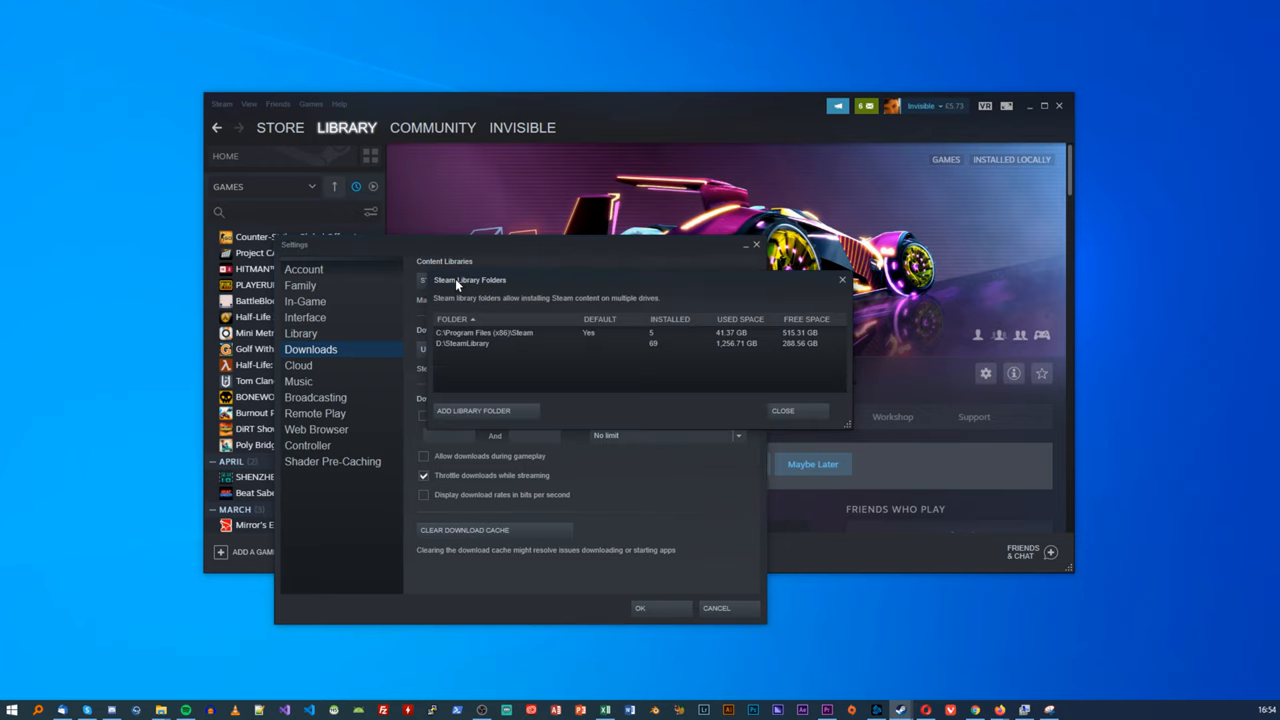
{"action": "left_click", "coordinate": [472, 410]}
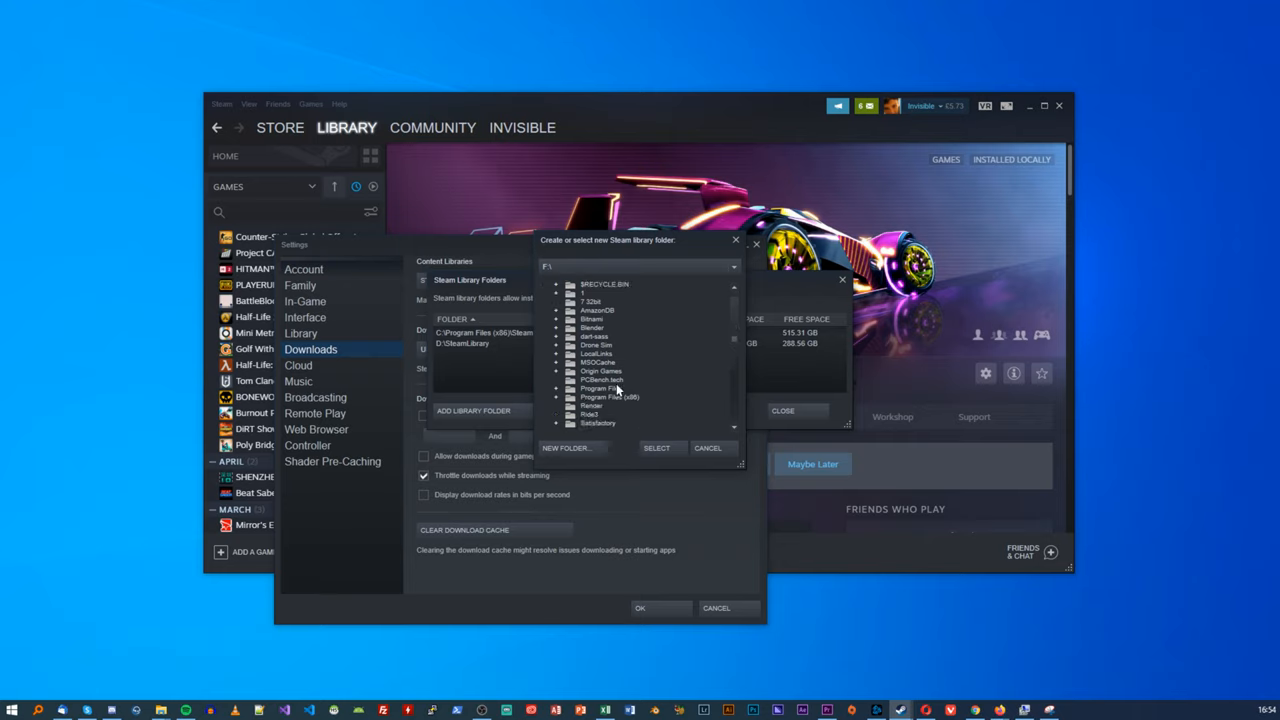
{"action": "scroll", "scroll_direction": "down", "scroll_amount": 3}
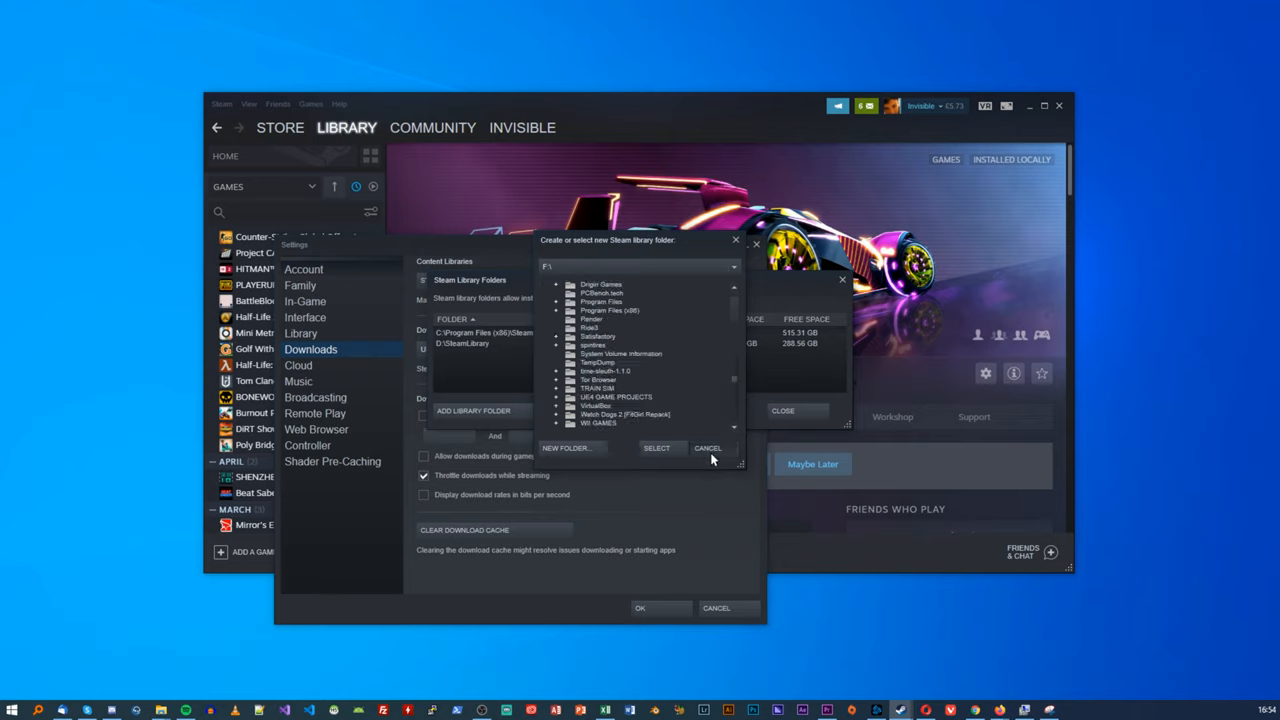
{"action": "left_click", "coordinate": [708, 448]}
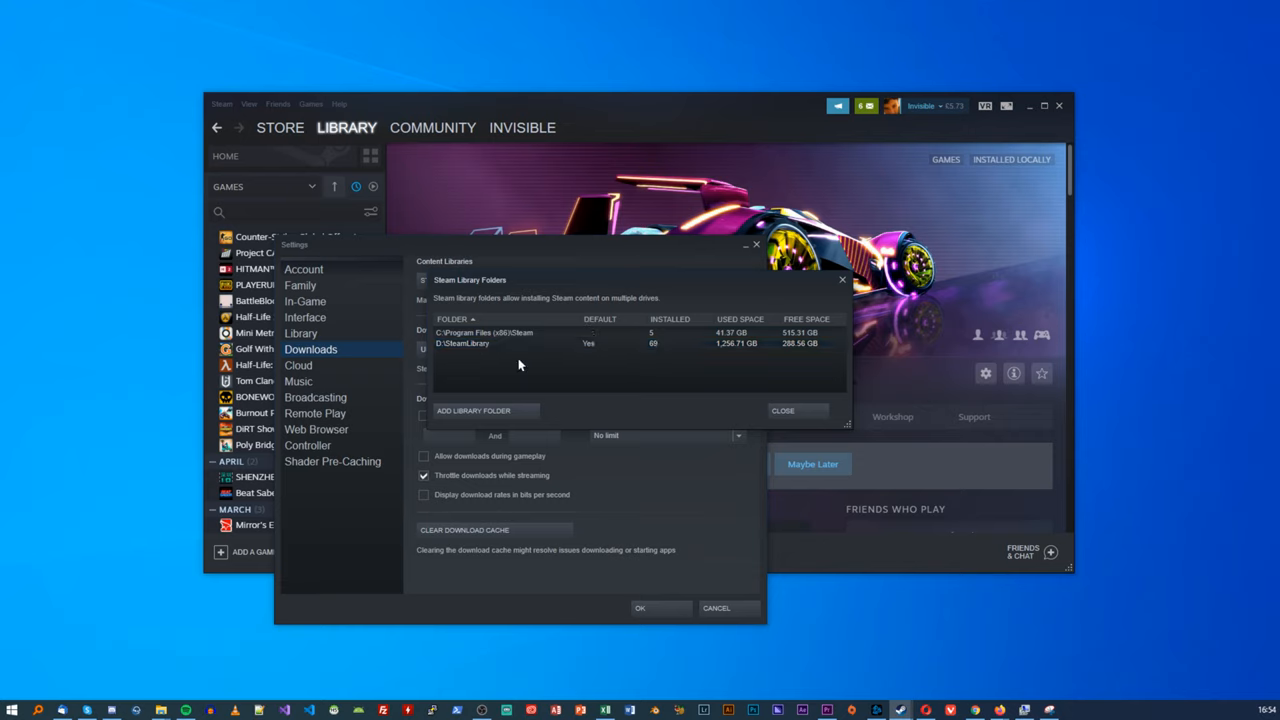
{"action": "mouse_move", "coordinate": [524, 376]}
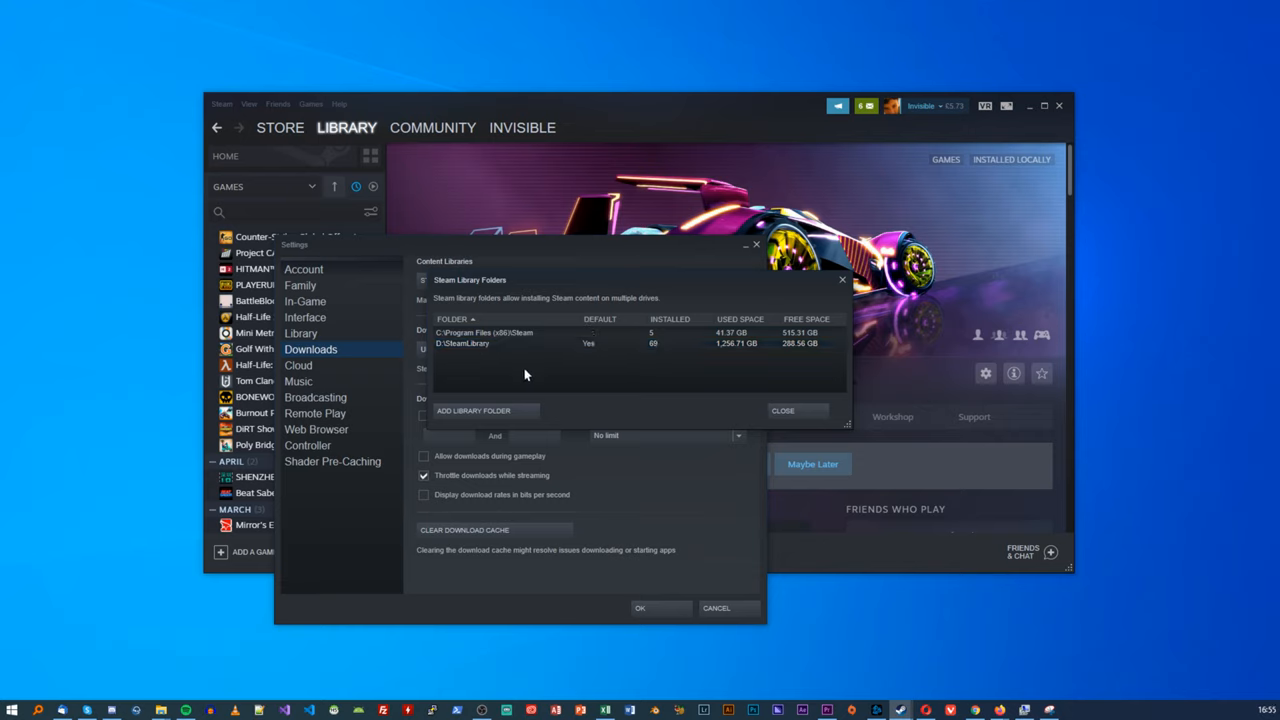